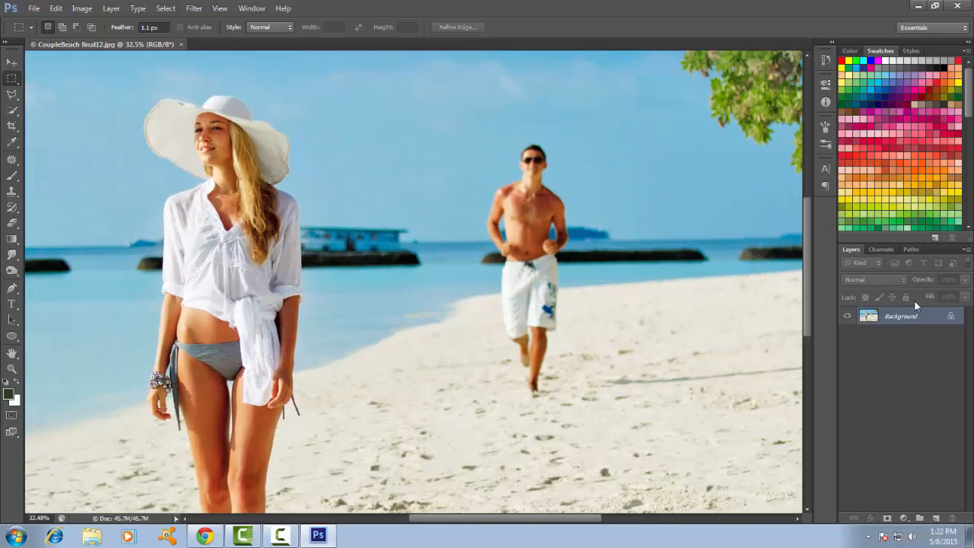
Duplicate the beach photo layer with Ctrl+J to work on a copy
key("ctrl+j")
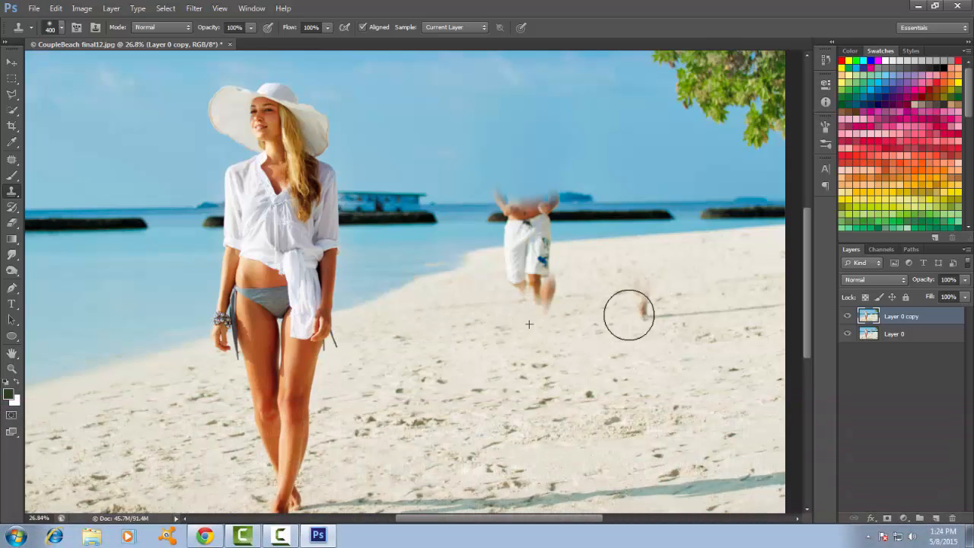
Clone sea and sand over the running man's body and torso
left_click_drag(630, 315, 756, 302)
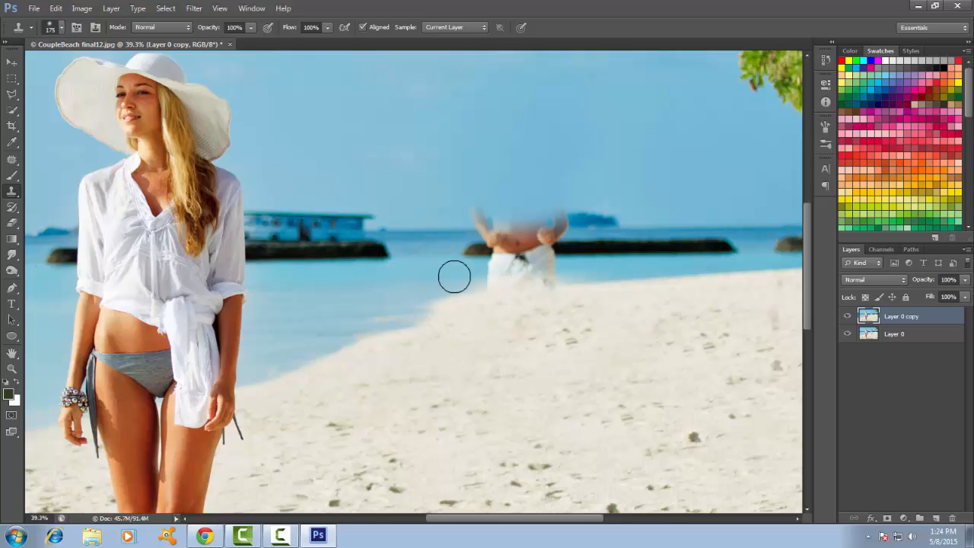
left_click_drag(454, 276, 530, 274)
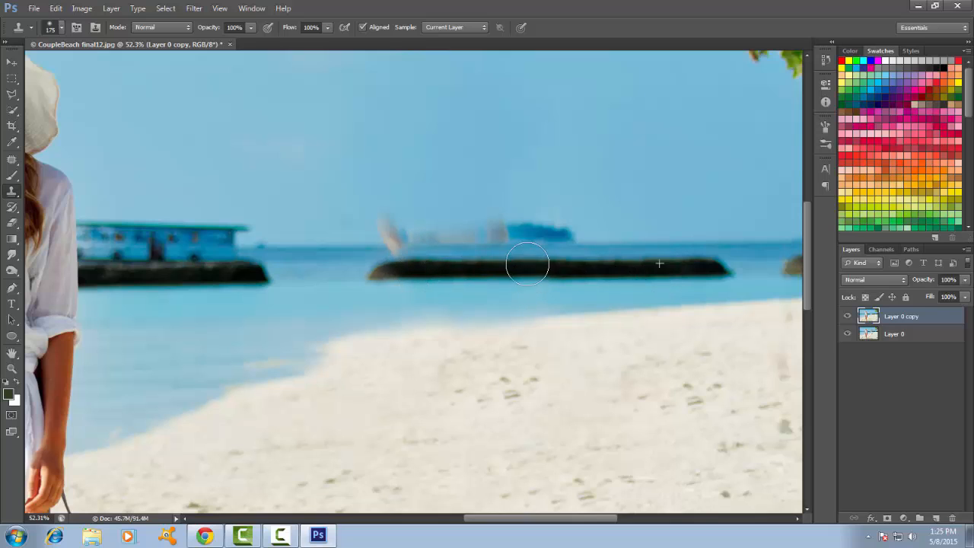
Clone over the man's last remaining traces near the horizon
left_click_drag(527, 264, 581, 270)
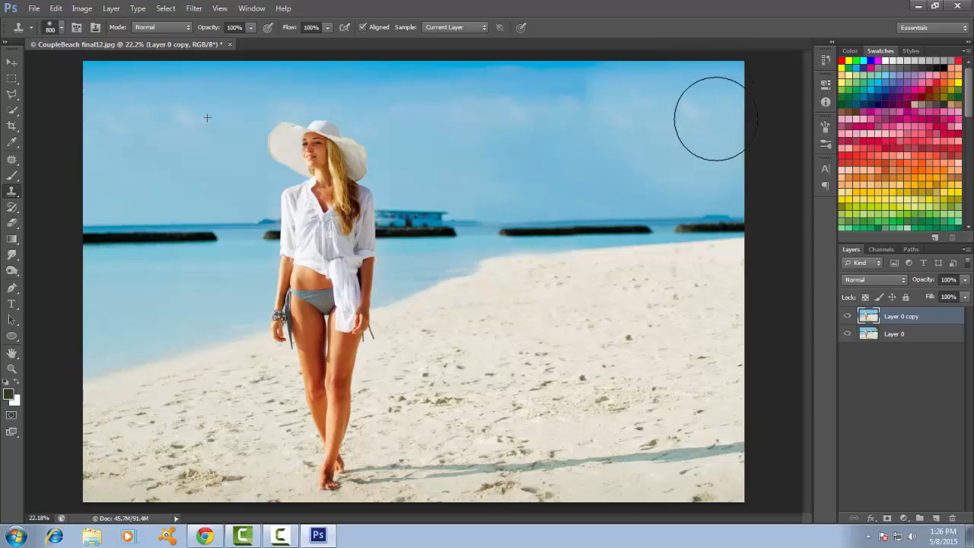
mouse_move(530, 103)
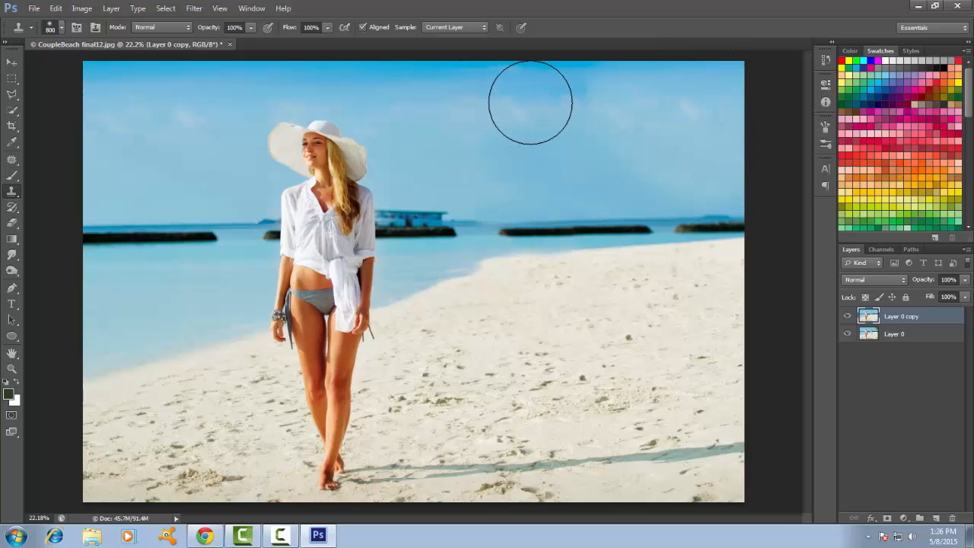